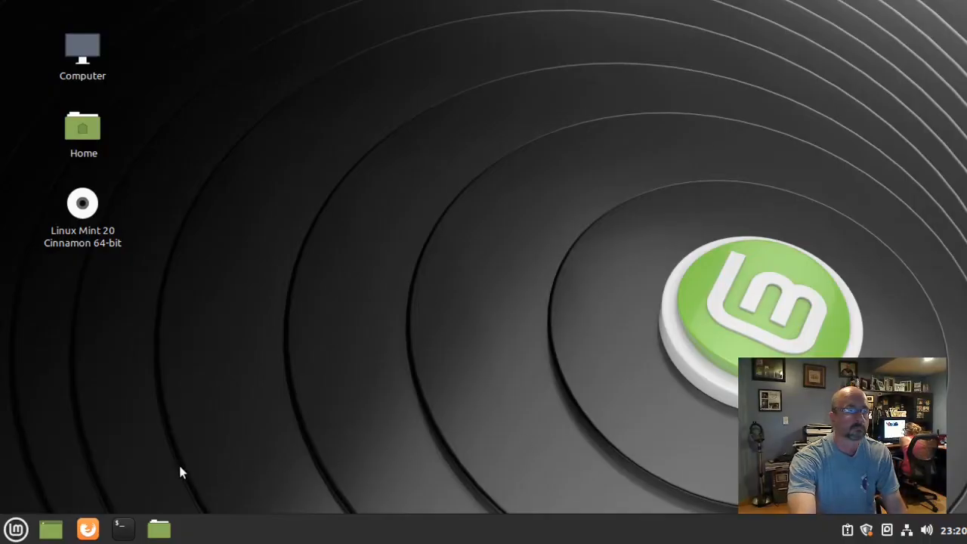
# - Run sudo rm /etc/apt/preferences.d/nosnap.pref from a new terminal and supply the password
pyautogui.click(122, 529)
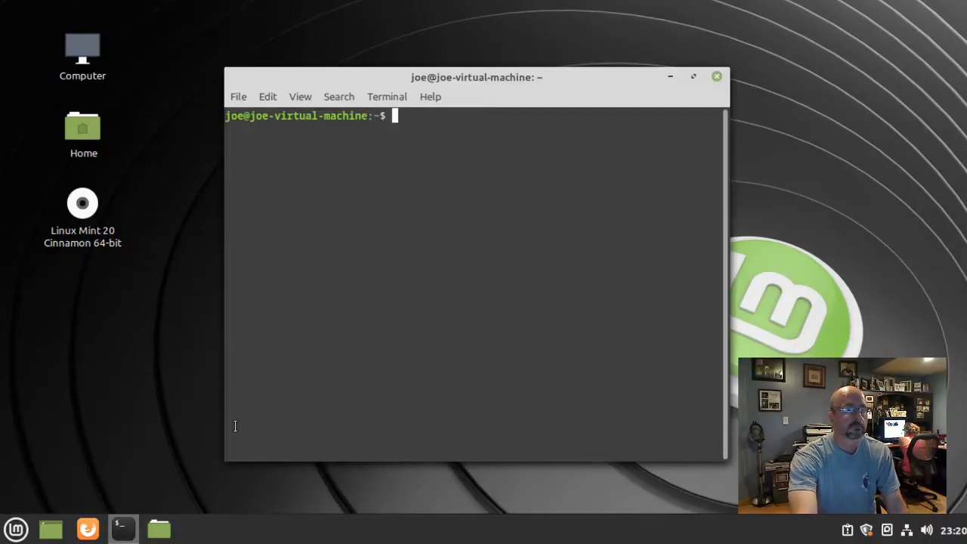
pyautogui.moveTo(297, 357)
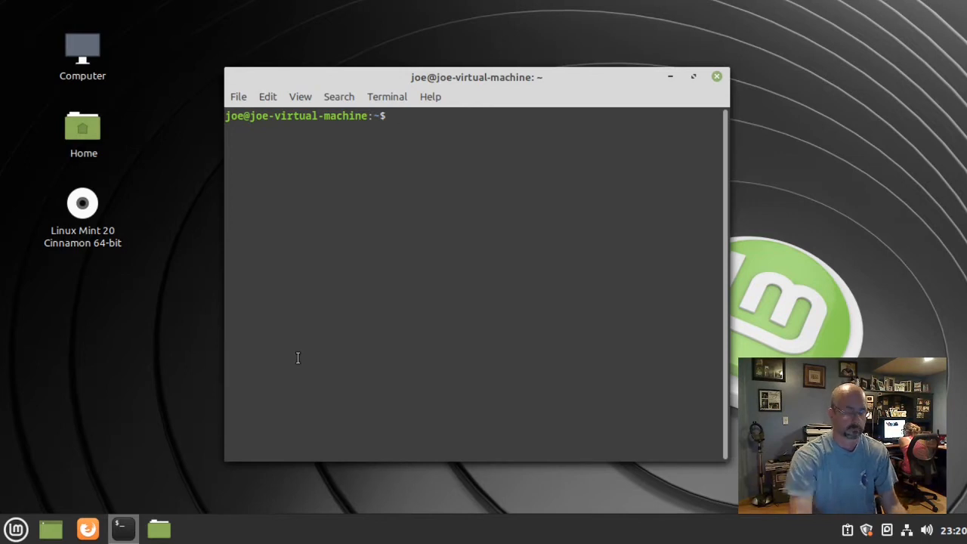
pyautogui.write('sudo')
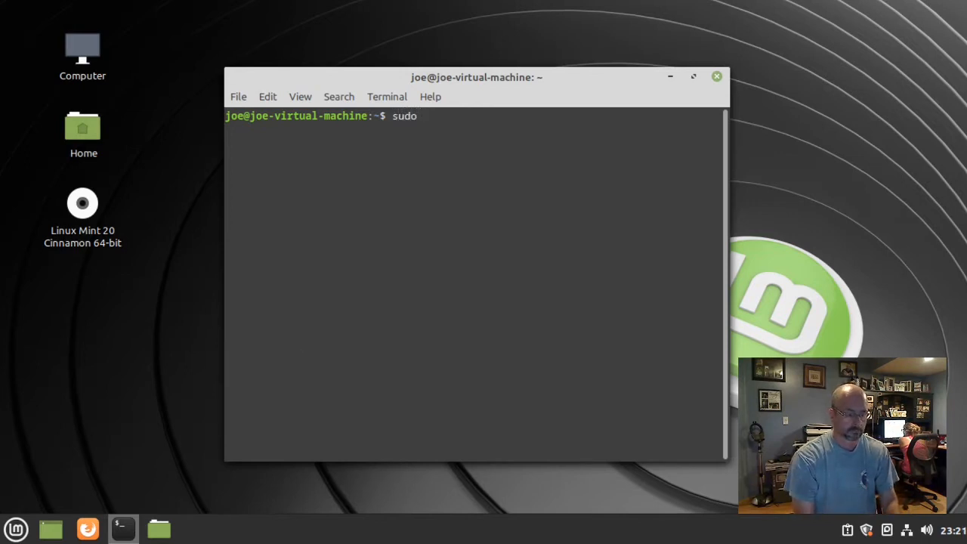
pyautogui.write('rm /')
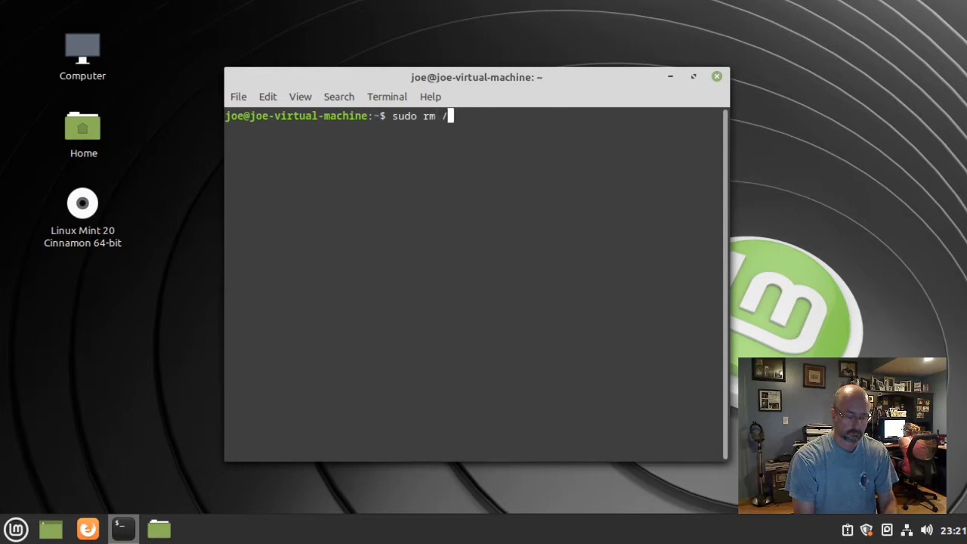
pyautogui.write('etc/')
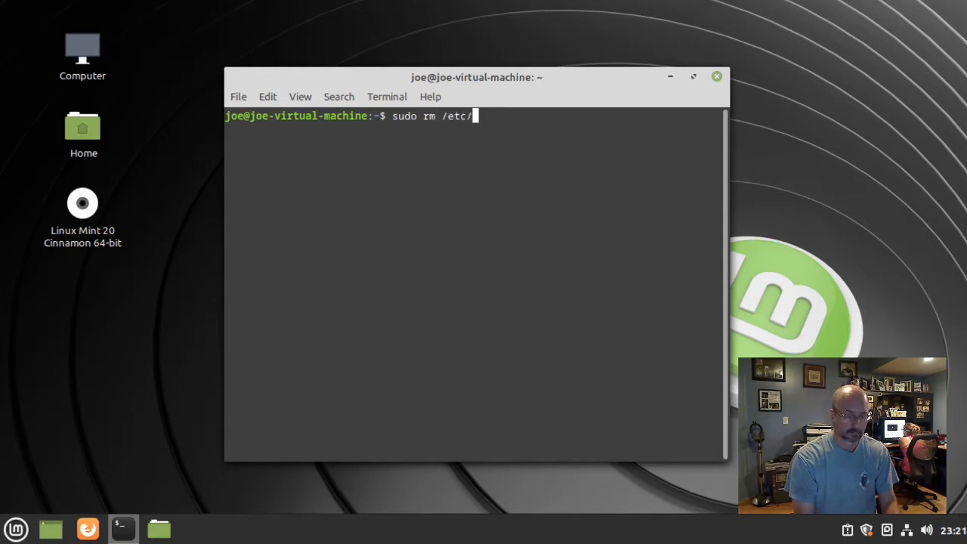
pyautogui.write('apt/')
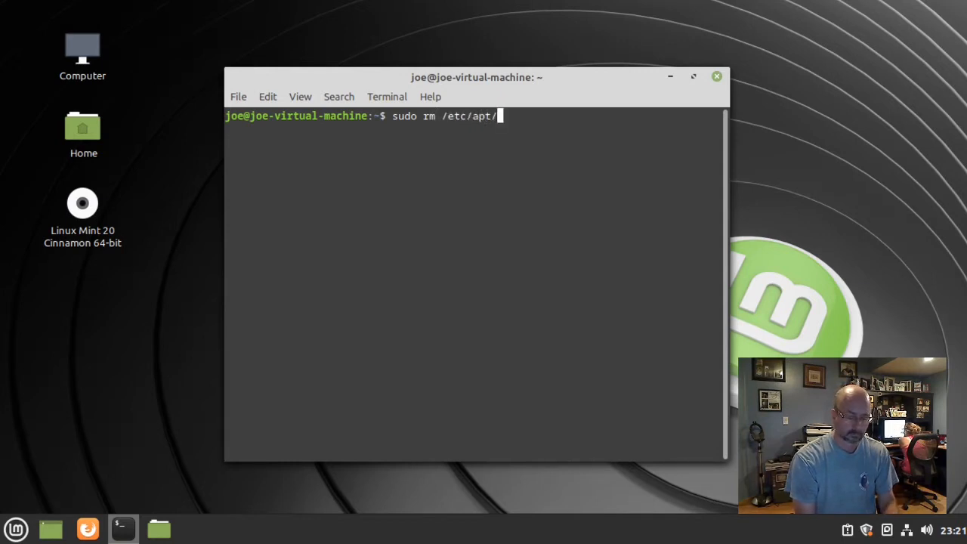
pyautogui.write('prefere')
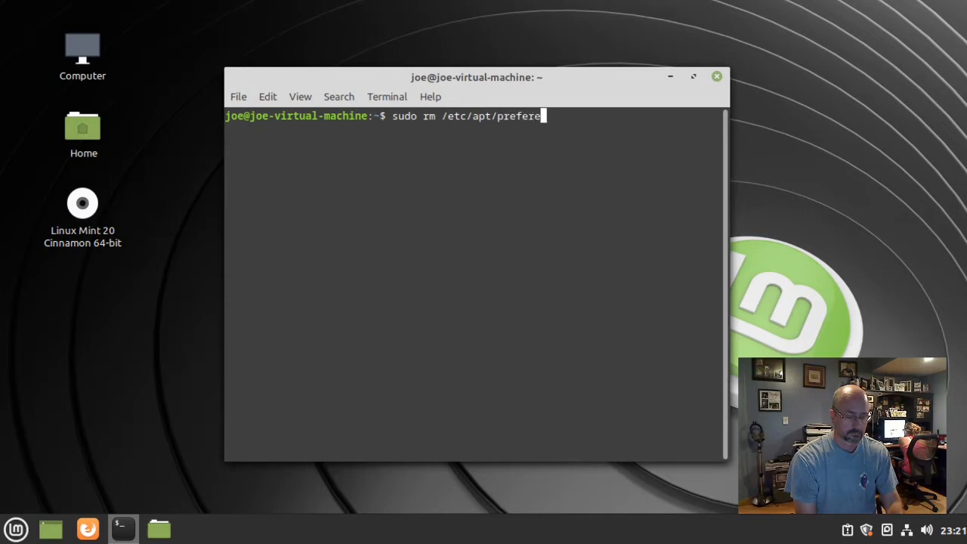
pyautogui.write('nces')
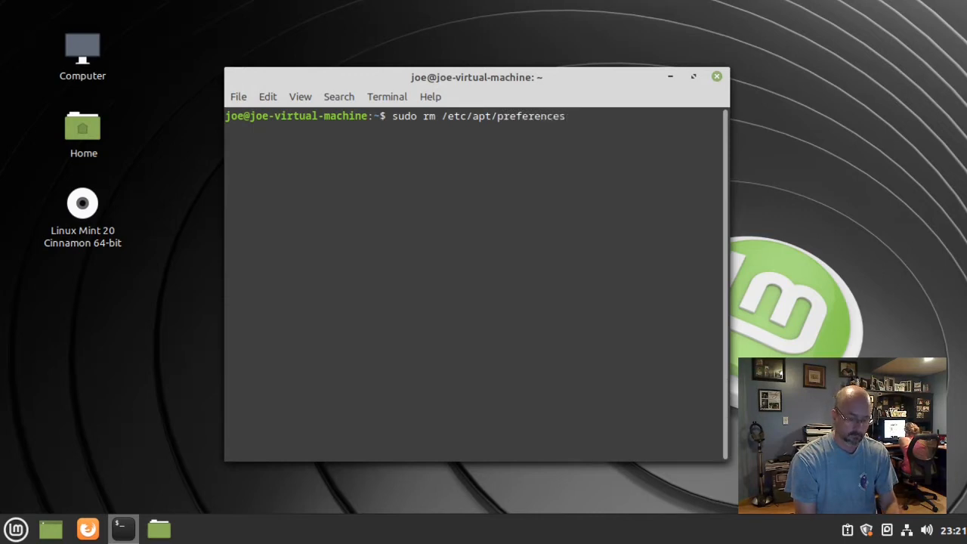
pyautogui.write('.d/')
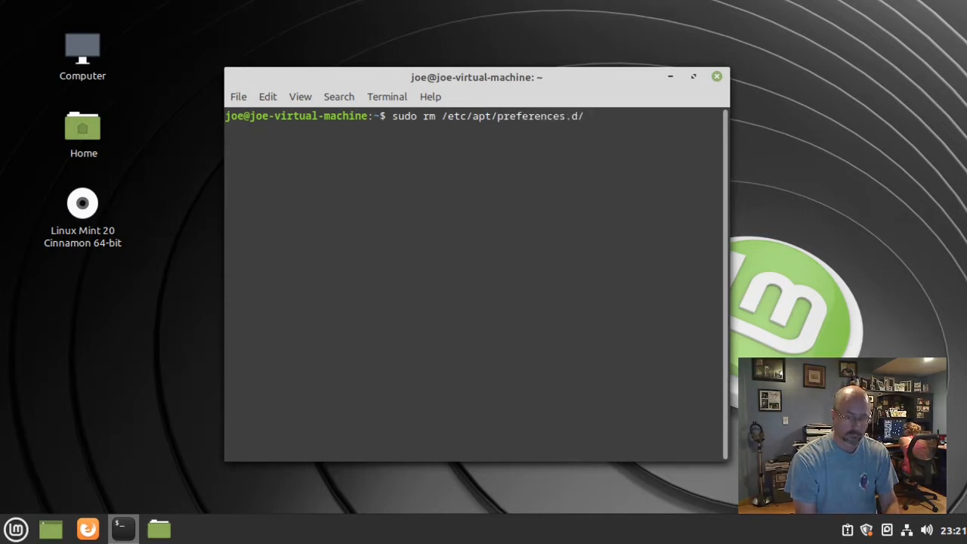
pyautogui.write('nosnap')
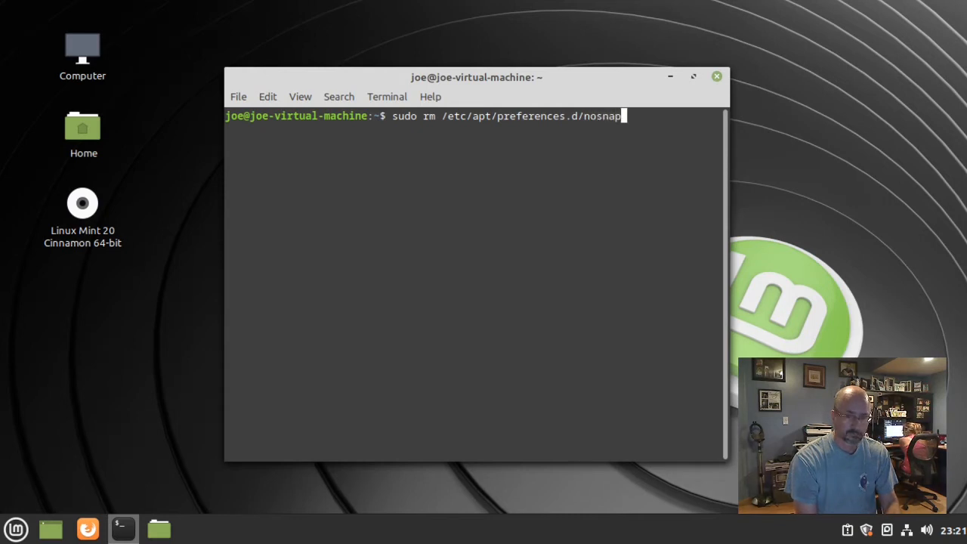
pyautogui.write('.pref')
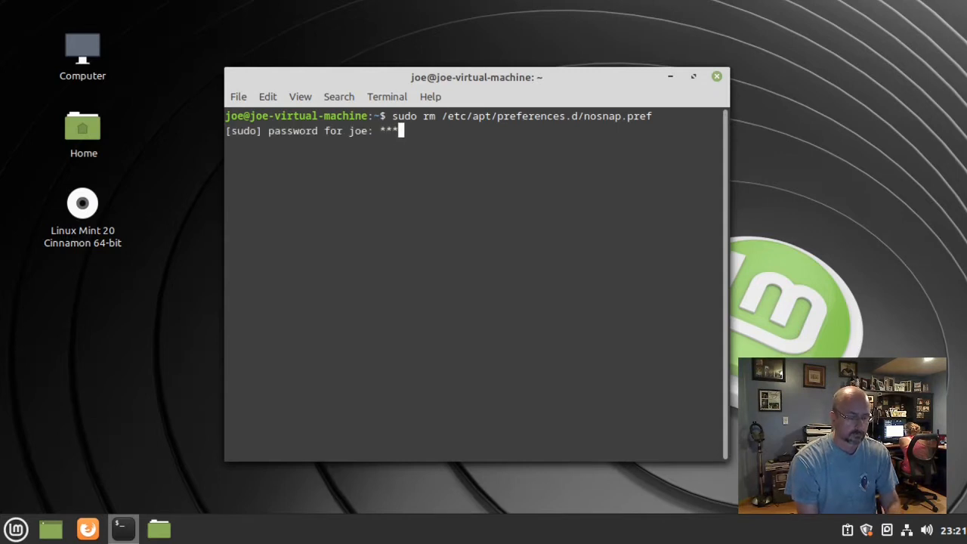
pyautogui.press('Return')
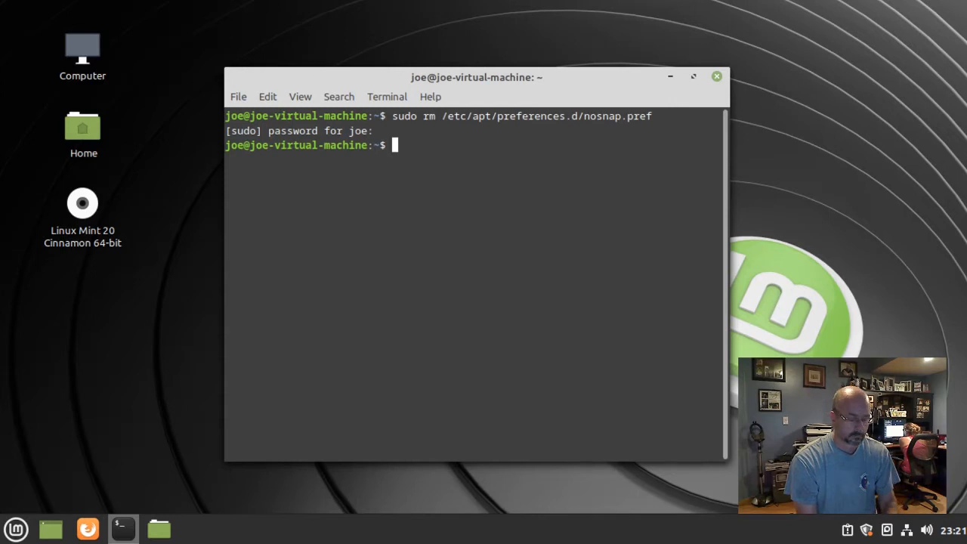
# - Run sudo apt update, which reports 118 upgradable packages
pyautogui.write('sudo apt u')
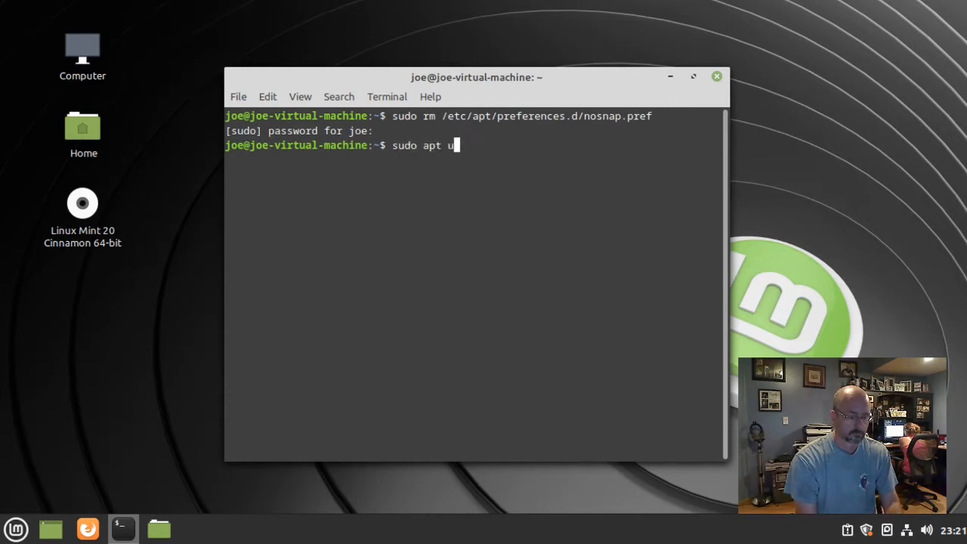
pyautogui.press('Return')
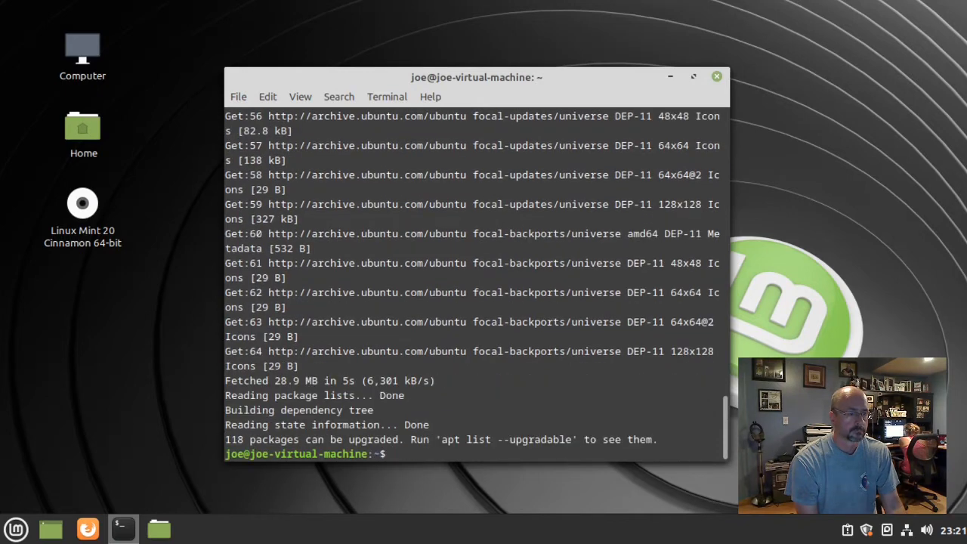
# - Run sudo apt install snapd to add snap support
pyautogui.write('sudo')
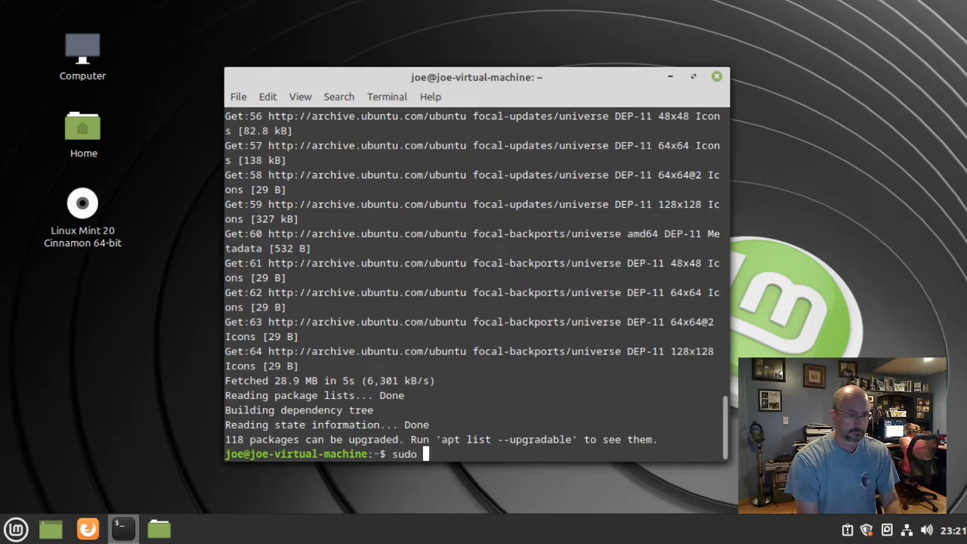
pyautogui.write('apt install sn')
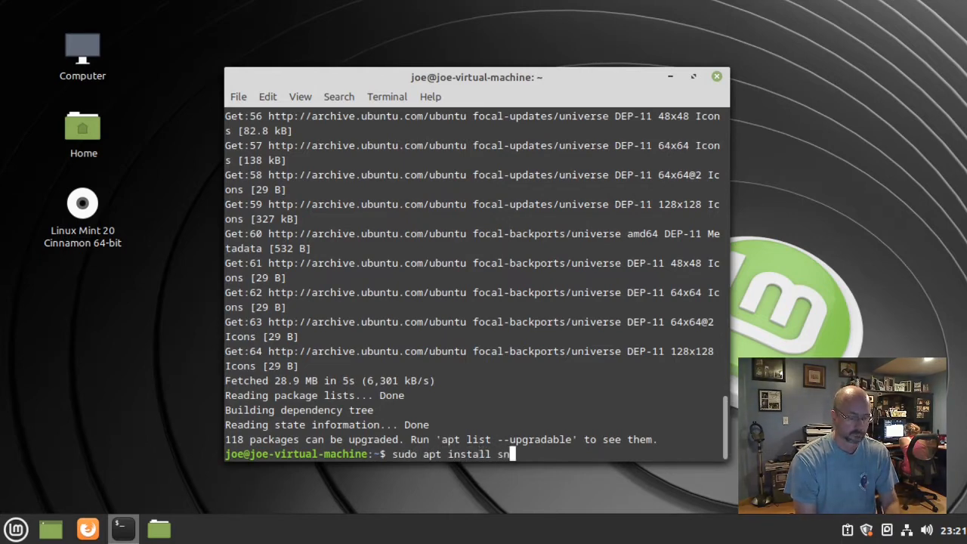
pyautogui.write('apd')
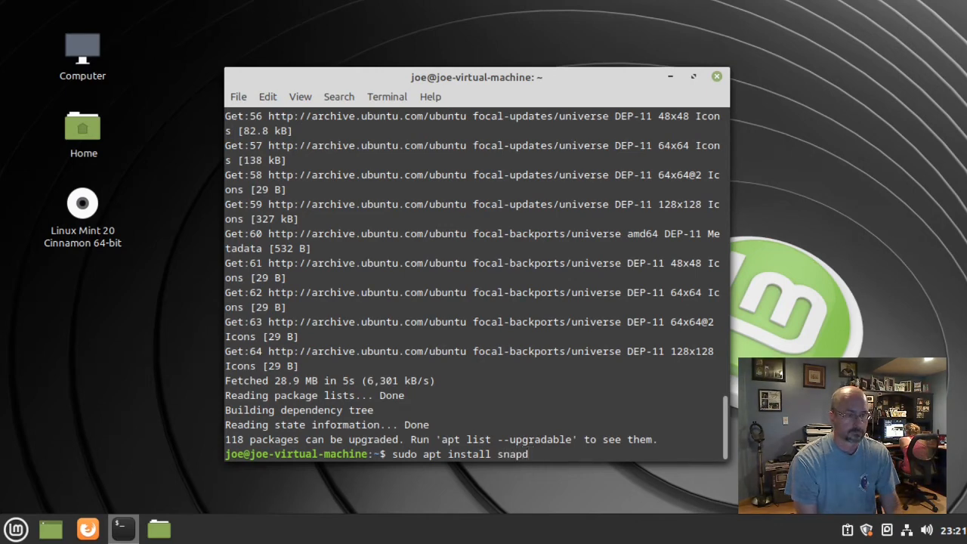
pyautogui.press('Return')
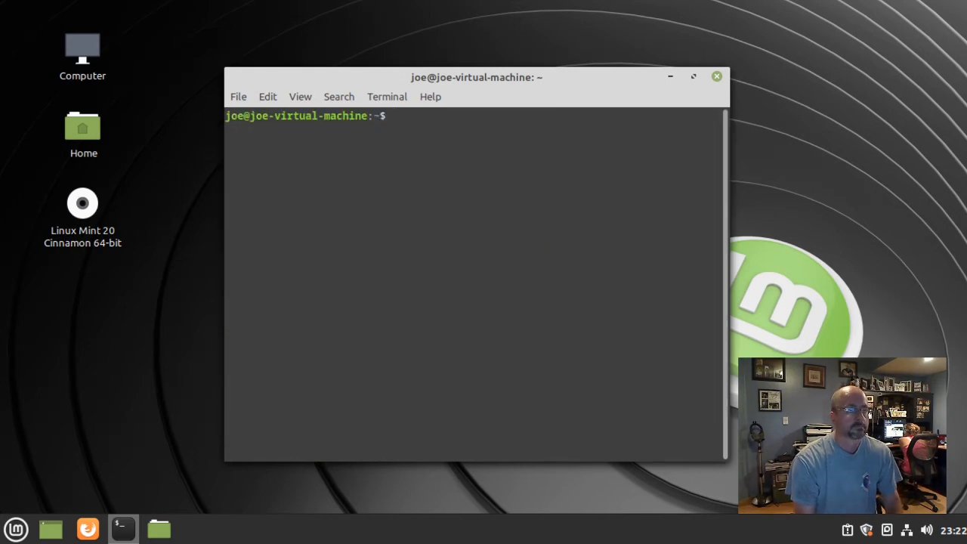
pyautogui.moveTo(87, 529)
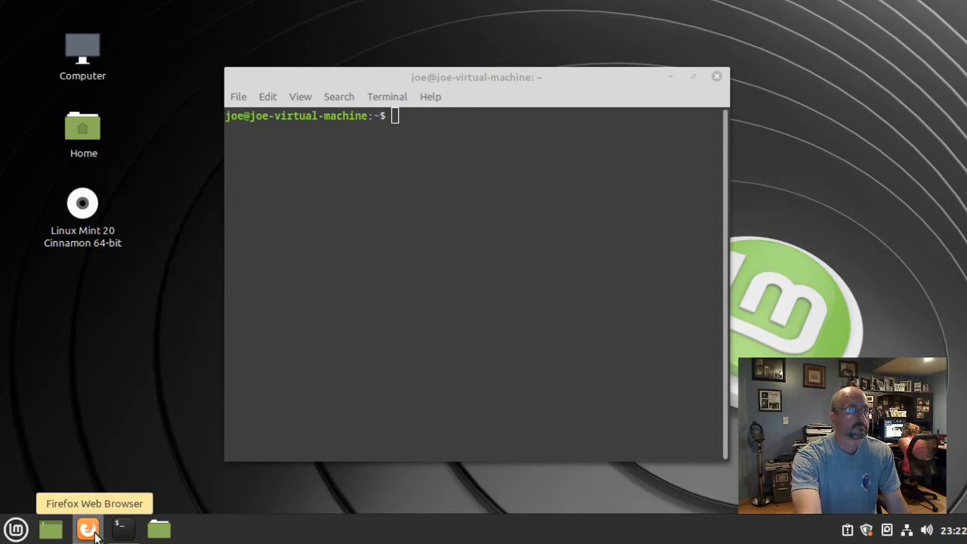
# - Load snapcraft.io in Firefox and dismiss the encrypted DNS notice
pyautogui.click(88, 529)
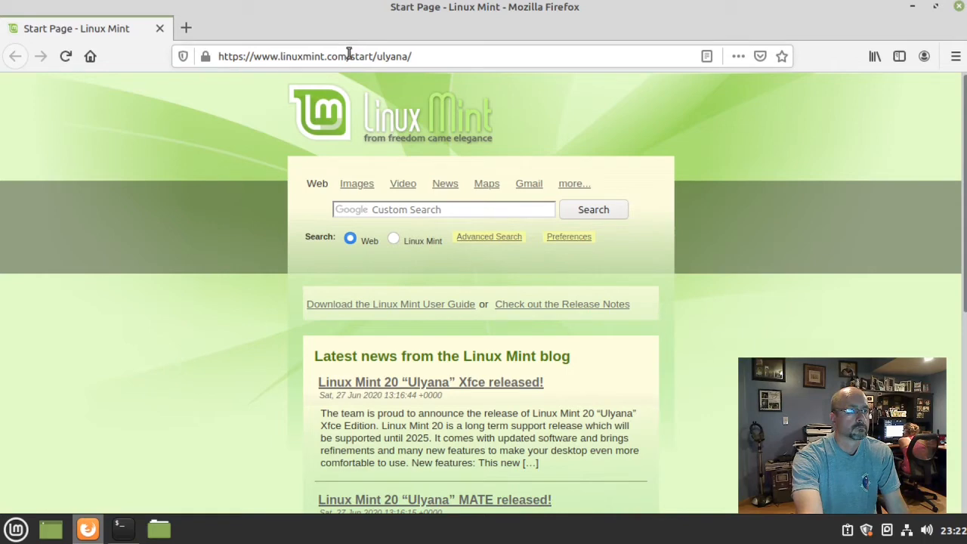
pyautogui.click(314, 56)
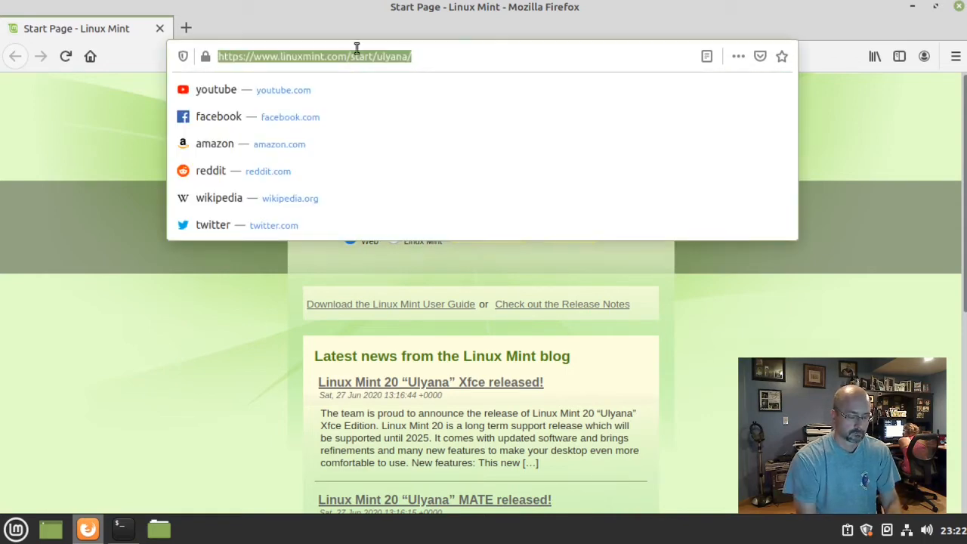
pyautogui.write('snapcraft')
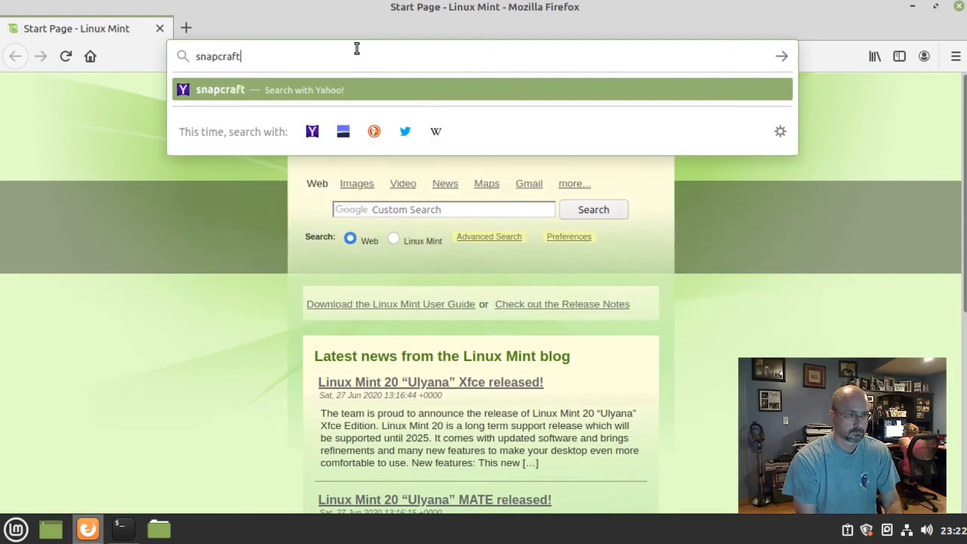
pyautogui.write('.i')
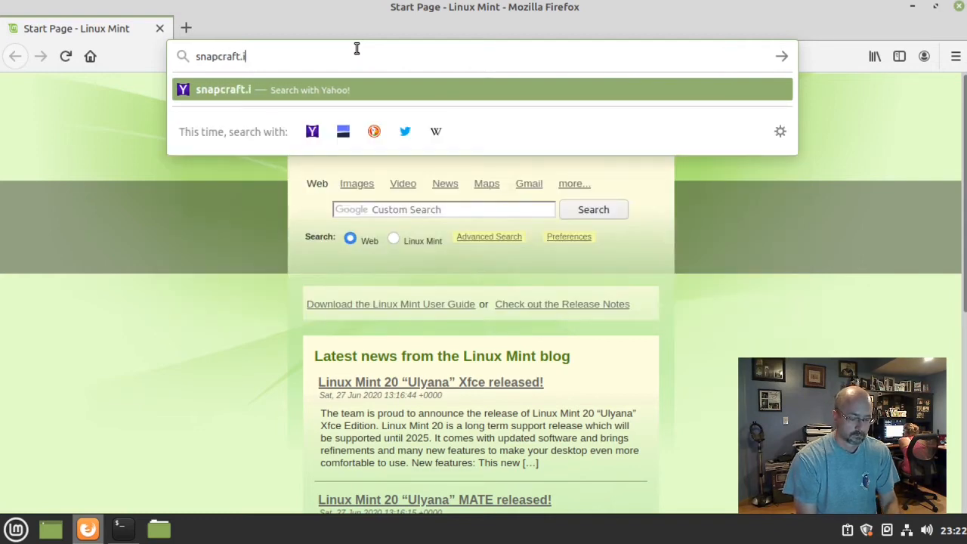
pyautogui.press('Return')
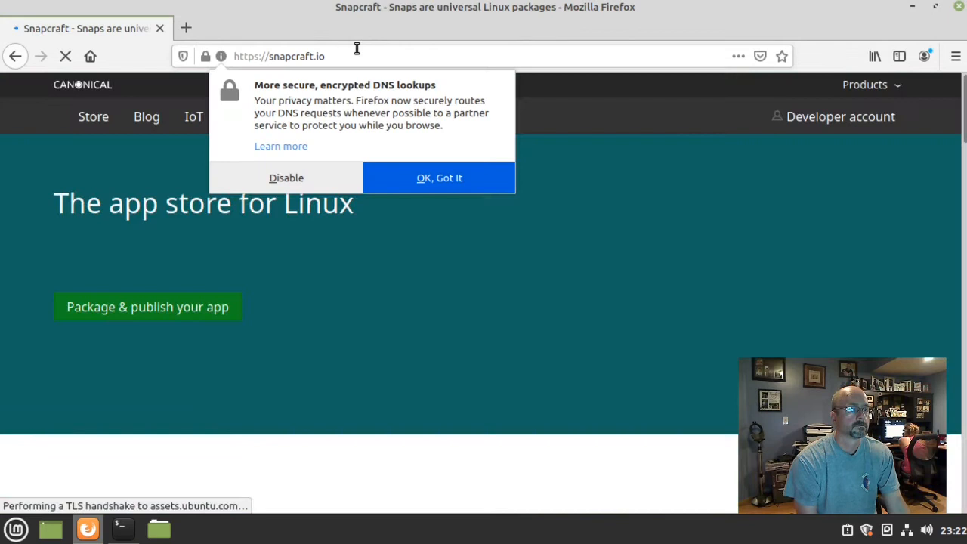
pyautogui.click(438, 179)
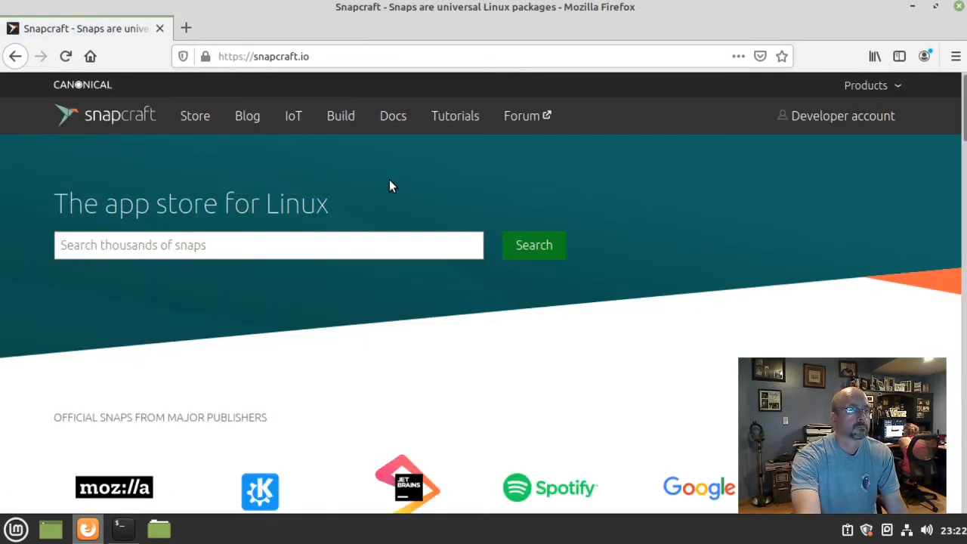
pyautogui.moveTo(195, 115)
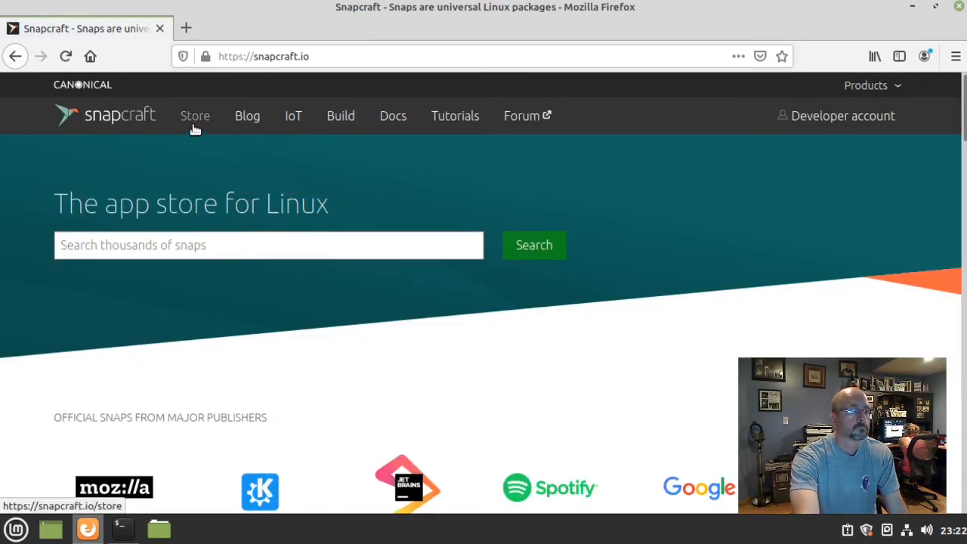
# - From the Snap Store listing, show the Notepad-Plus-Plus (WINE) install command
pyautogui.click(195, 114)
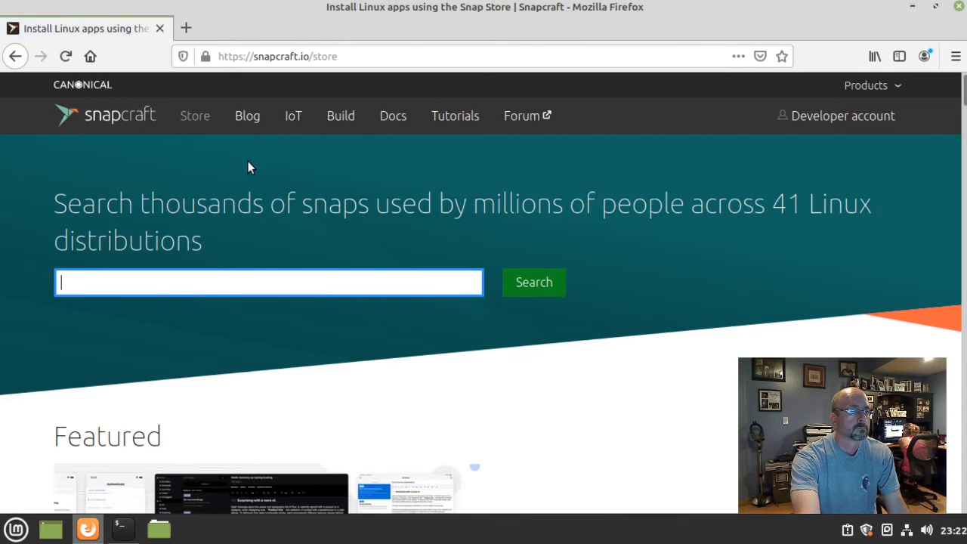
pyautogui.scroll(-3)
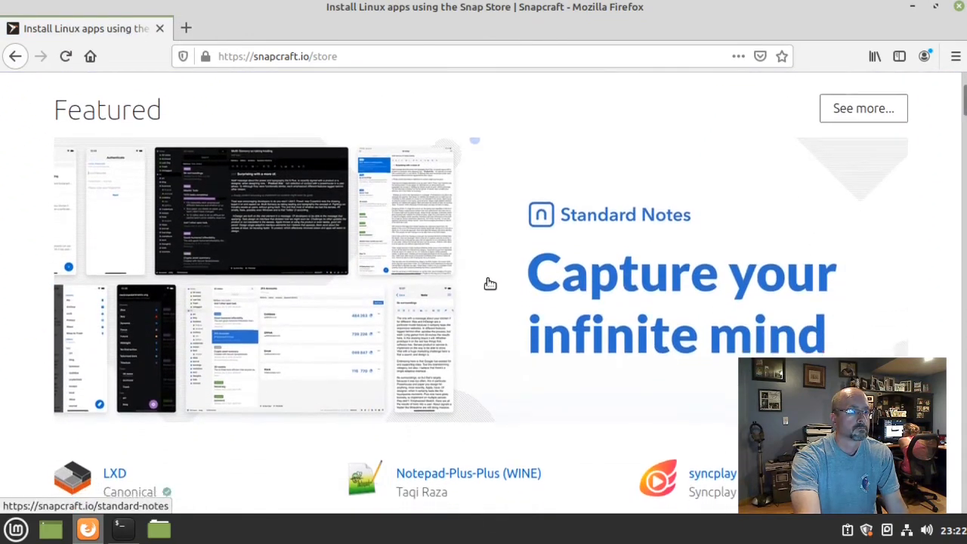
pyautogui.scroll(-3)
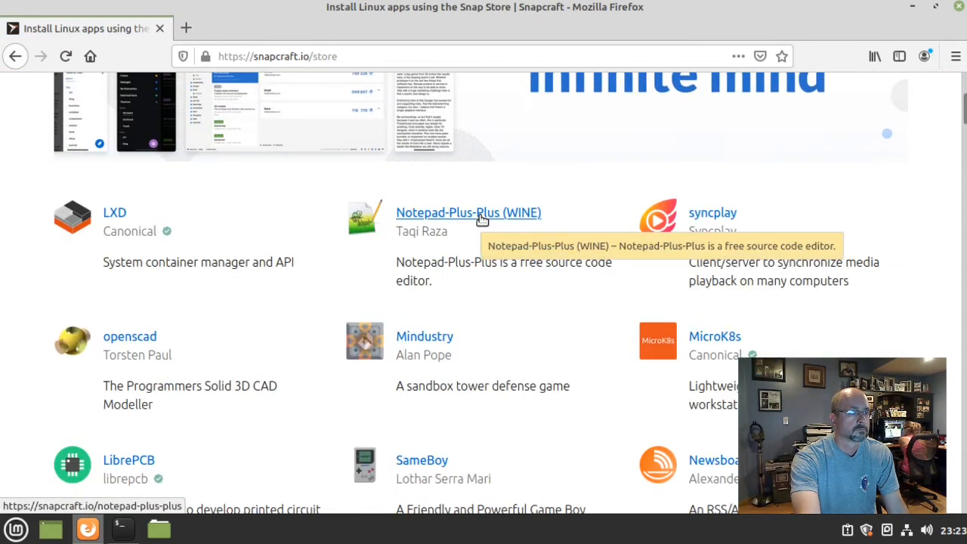
pyautogui.click(468, 212)
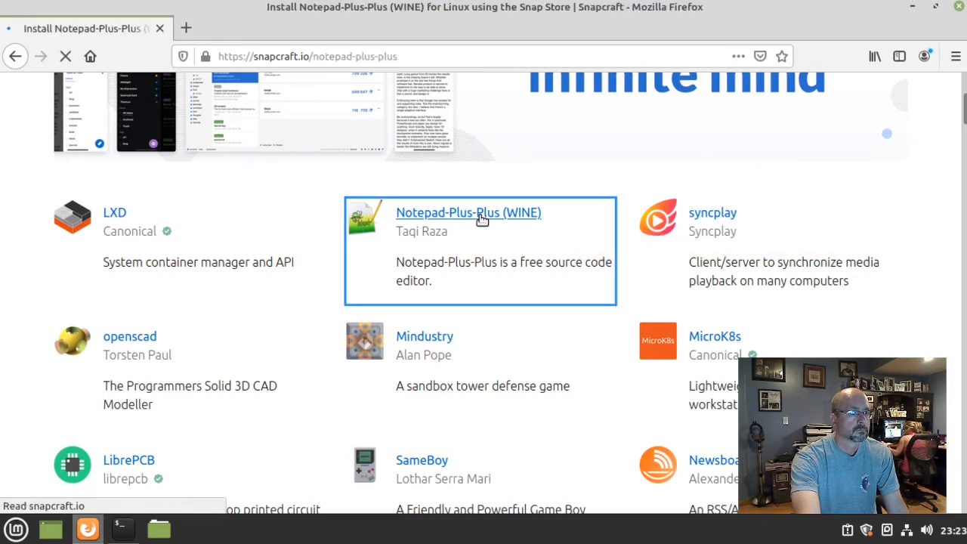
pyautogui.click(469, 212)
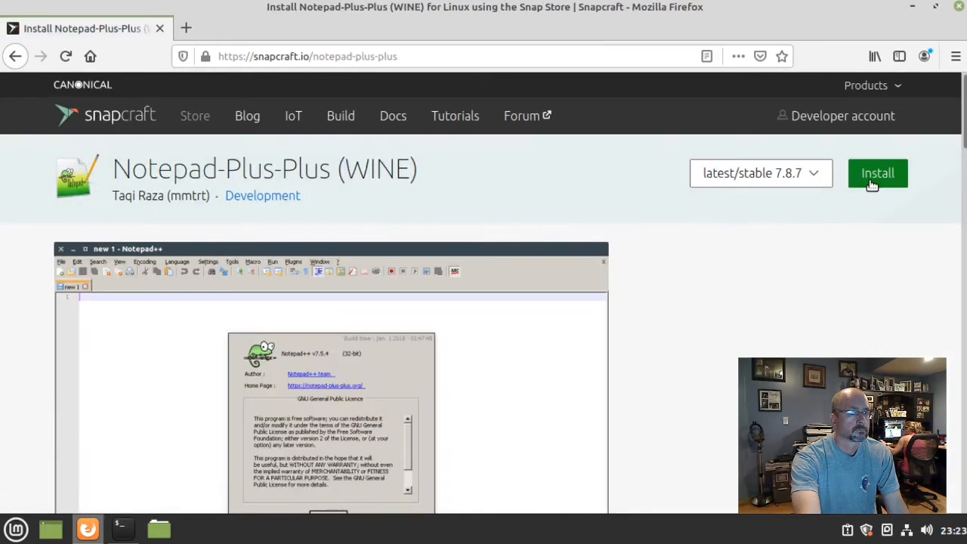
pyautogui.click(877, 172)
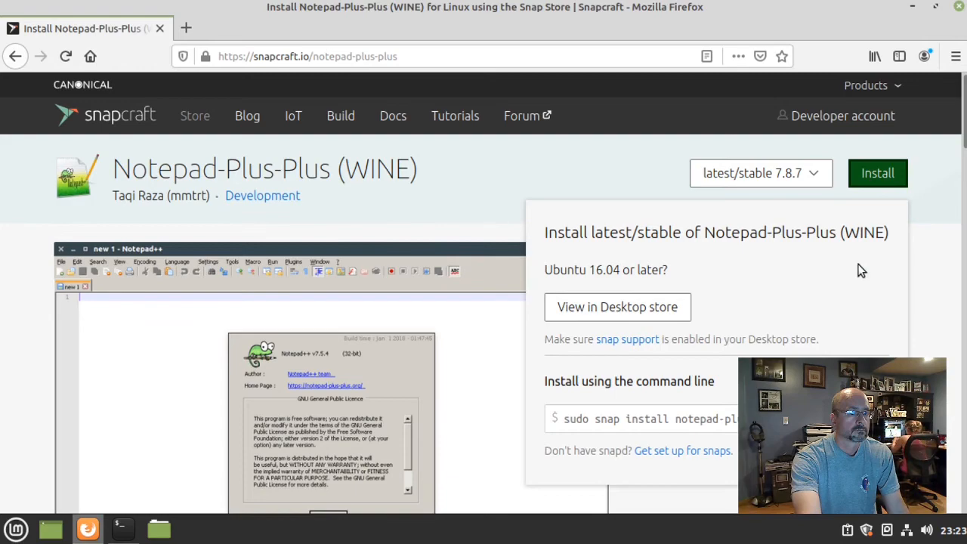
pyautogui.doubleClick(683, 418)
pyautogui.write('sudo')
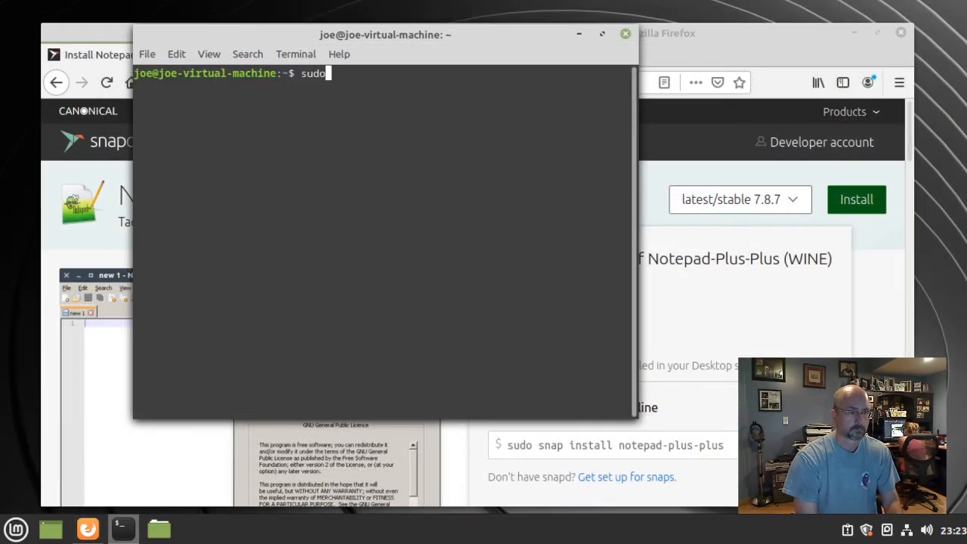
# - Run sudo snap install notepad-plus-plus (installs 7.8.7), then close the terminal
pyautogui.write('snap')
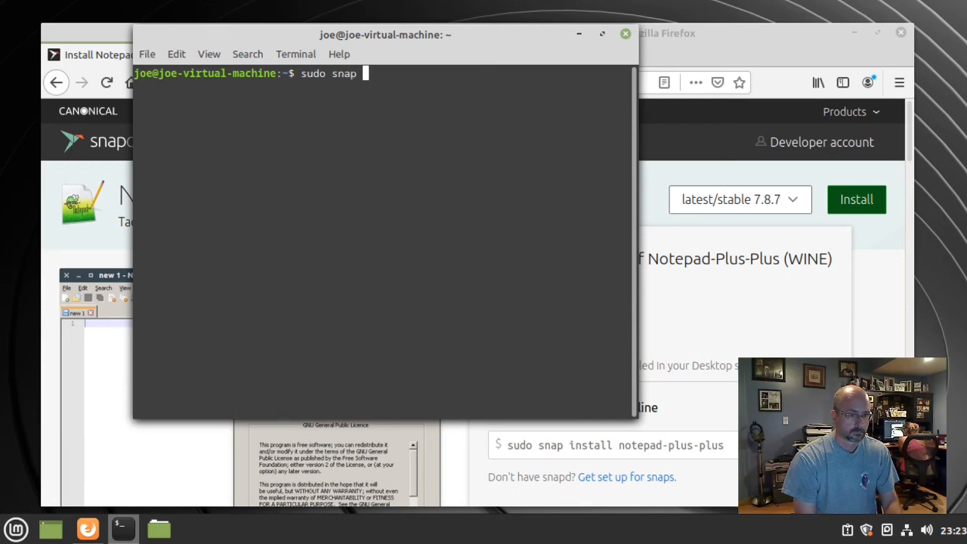
pyautogui.write('install')
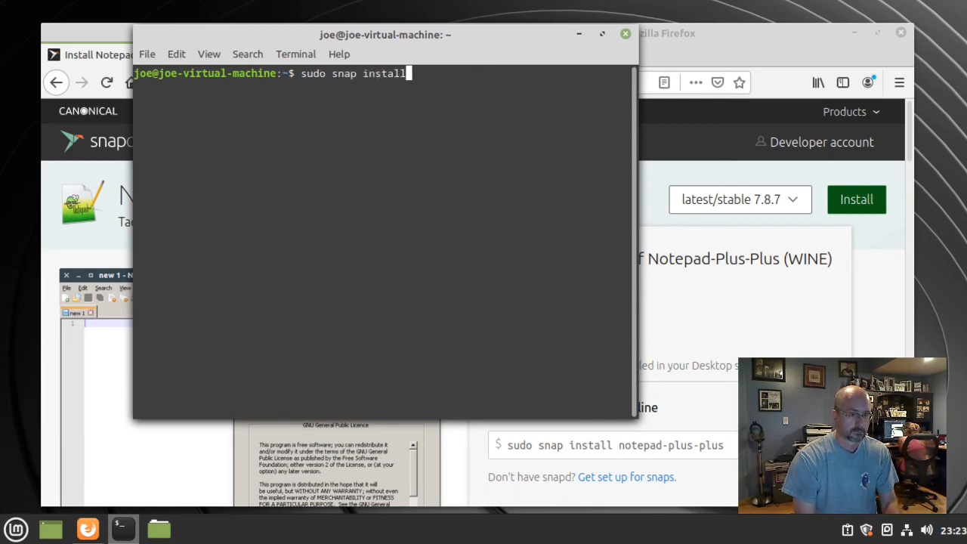
pyautogui.write('notepad-pl')
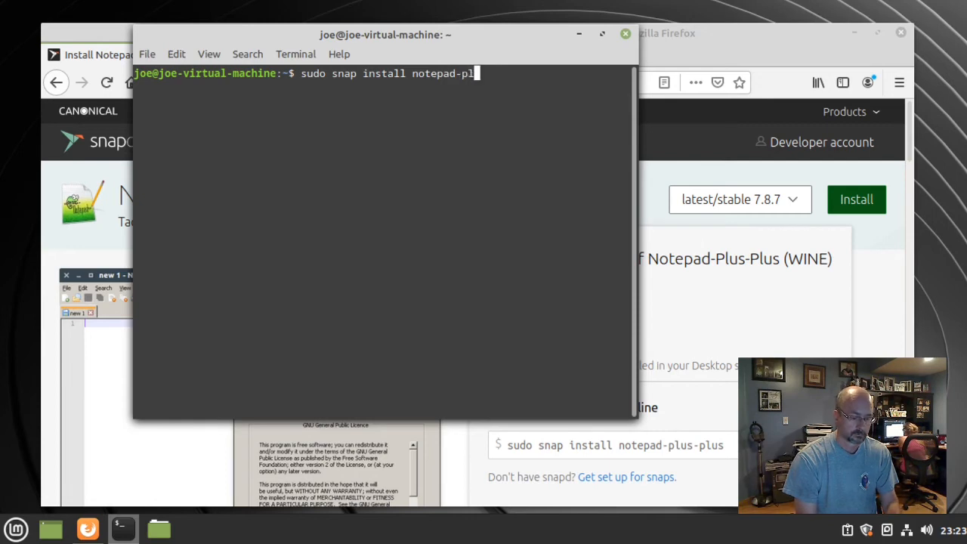
pyautogui.write('us-plus')
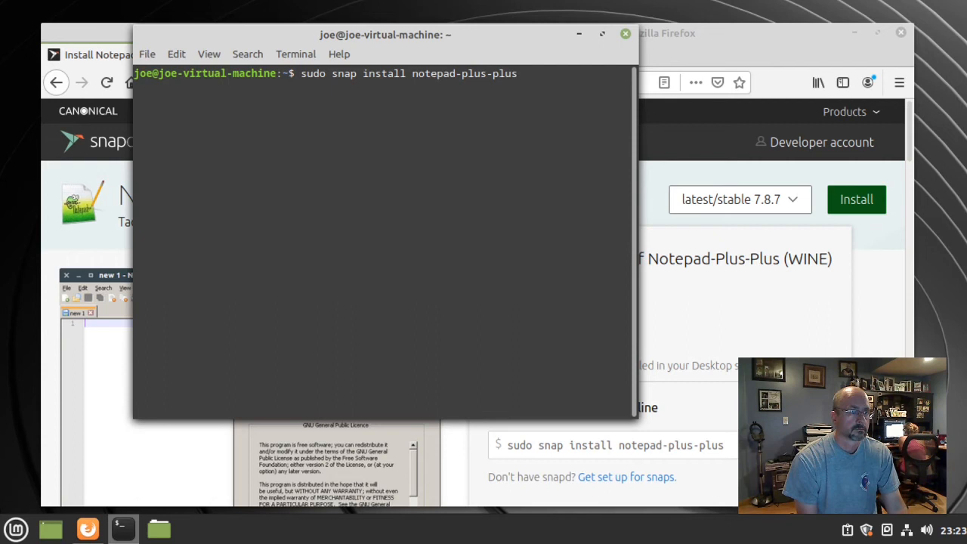
pyautogui.press('Return')
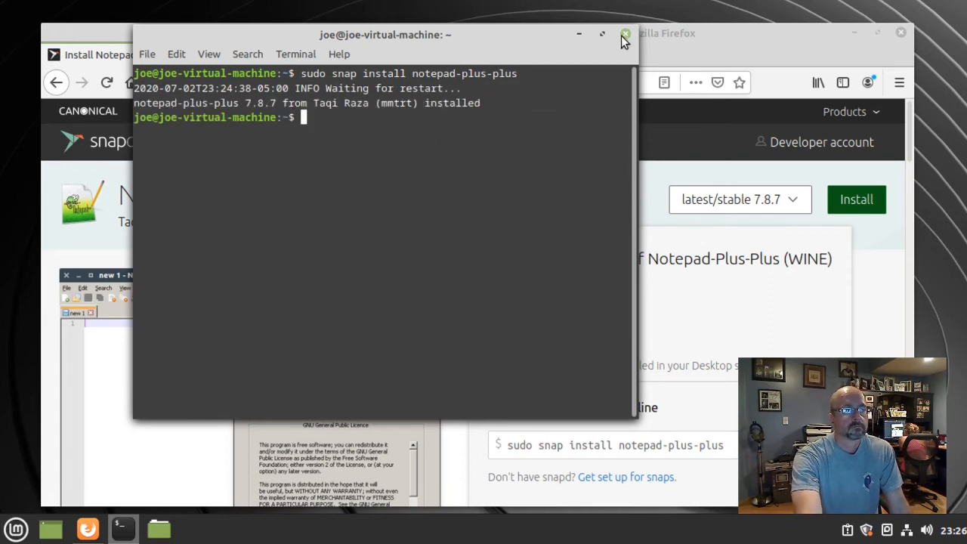
pyautogui.click(626, 34)
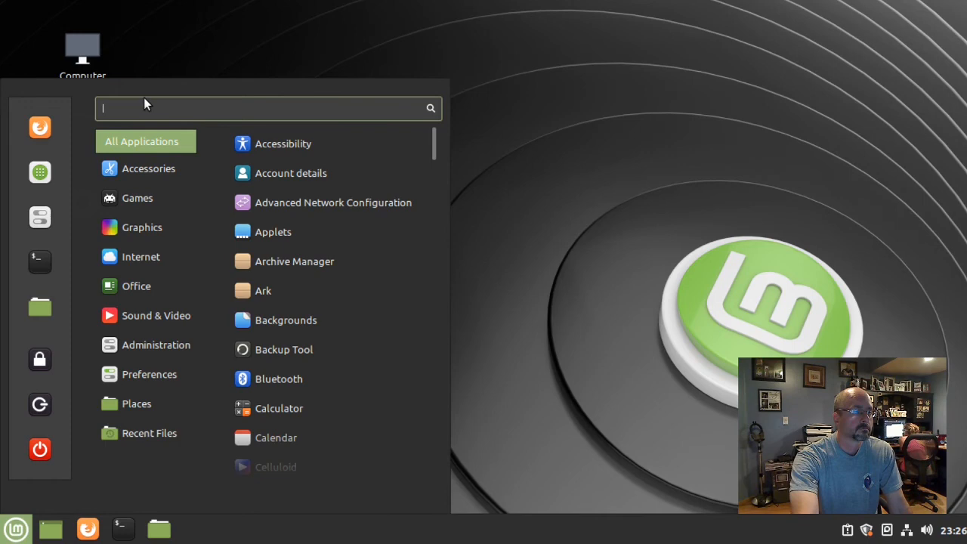
# - Search the Mint menu for 'note' until Notepad++ appears in the results
pyautogui.write('not')
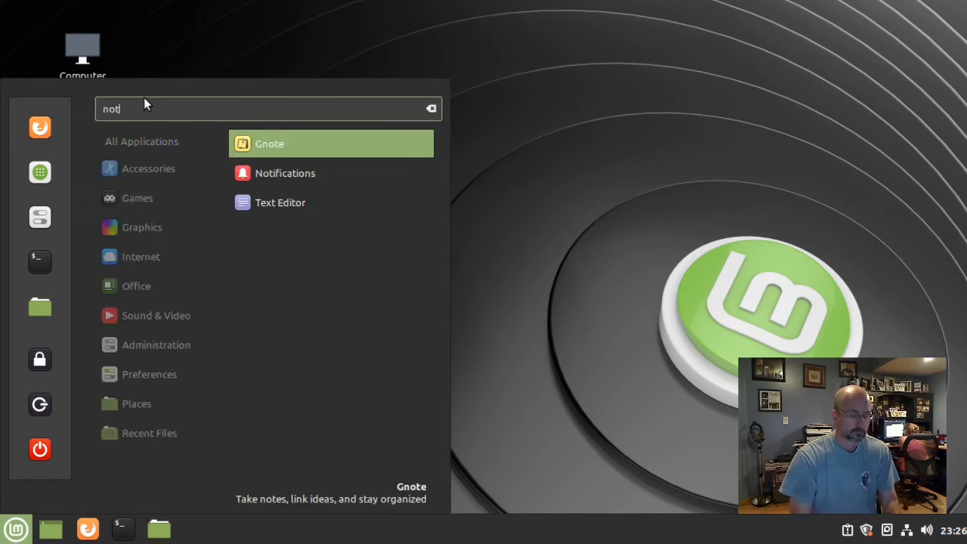
pyautogui.write('e')
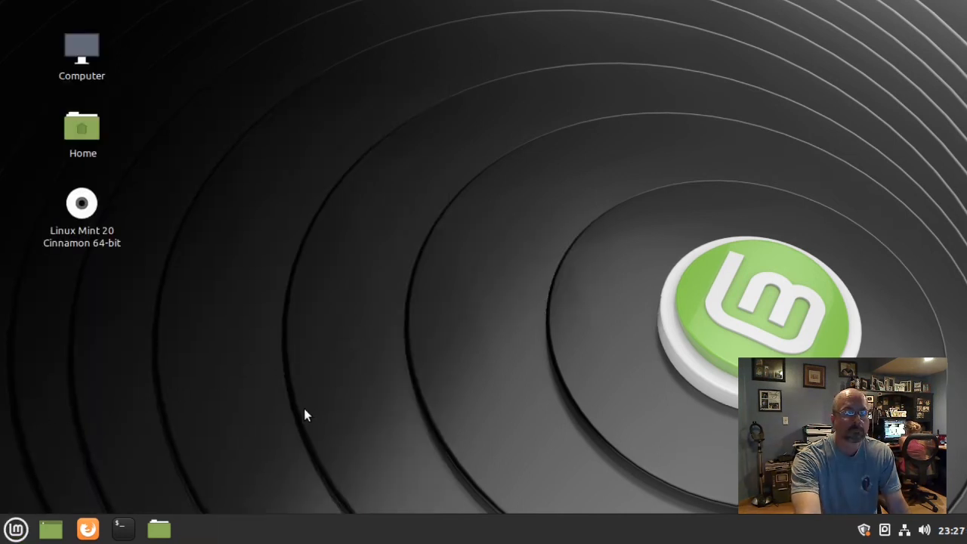
pyautogui.click(15, 529)
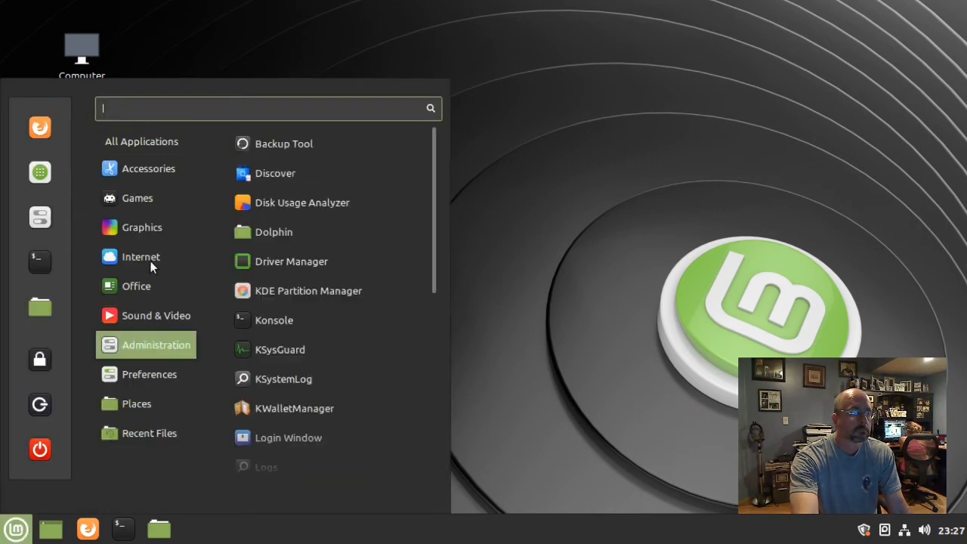
pyautogui.click(142, 142)
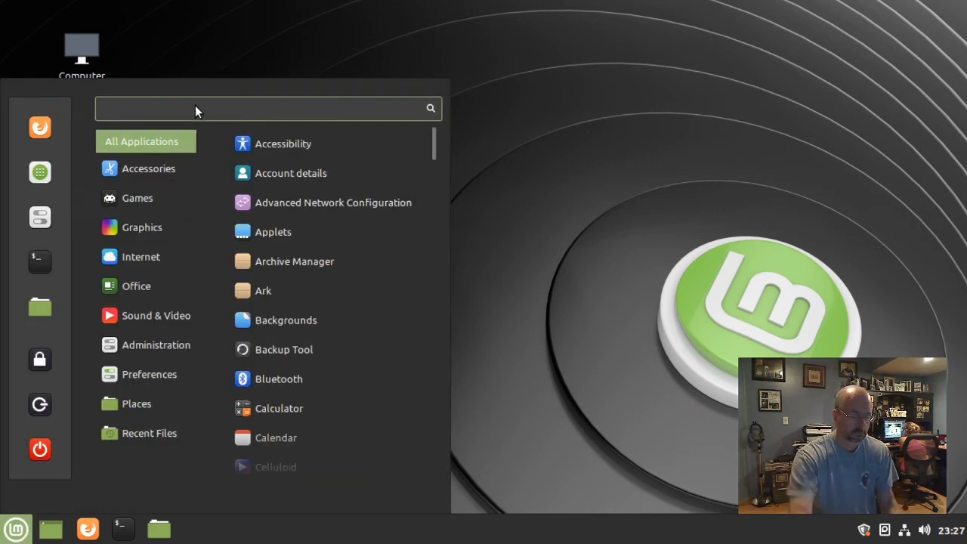
pyautogui.write('note')
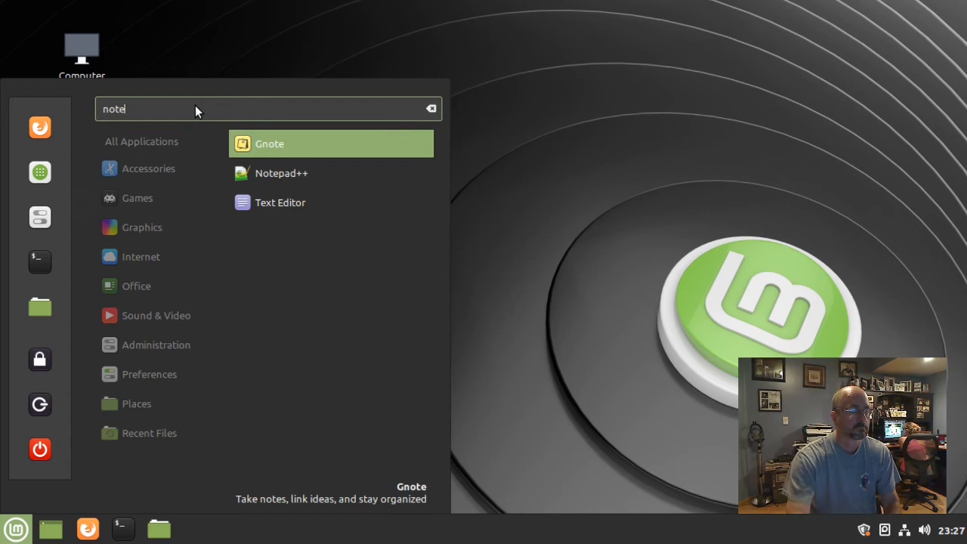
pyautogui.moveTo(293, 172)
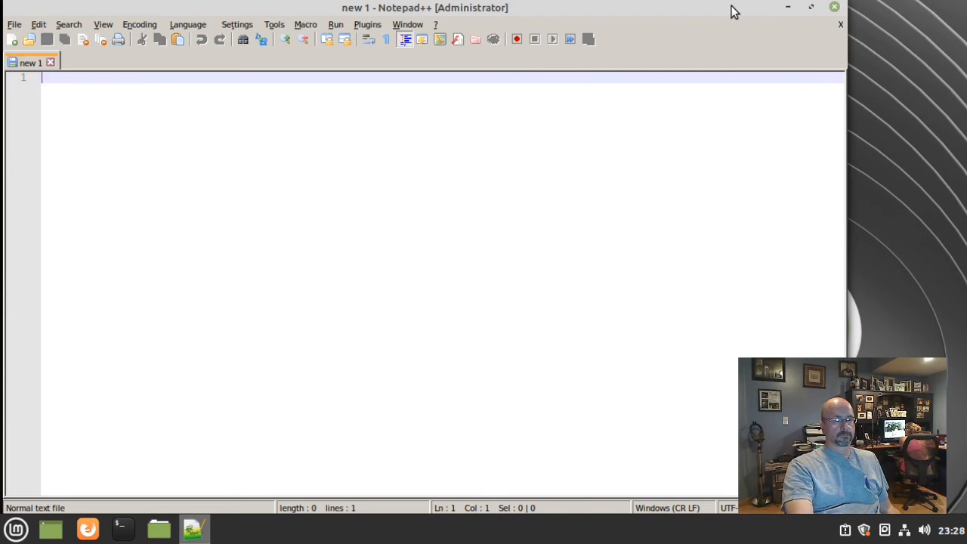
pyautogui.moveTo(411, 18)
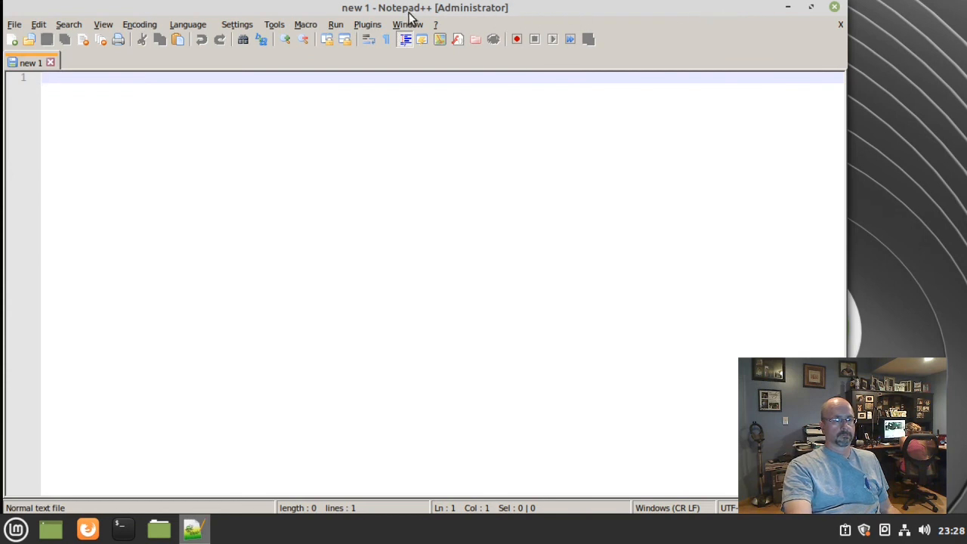